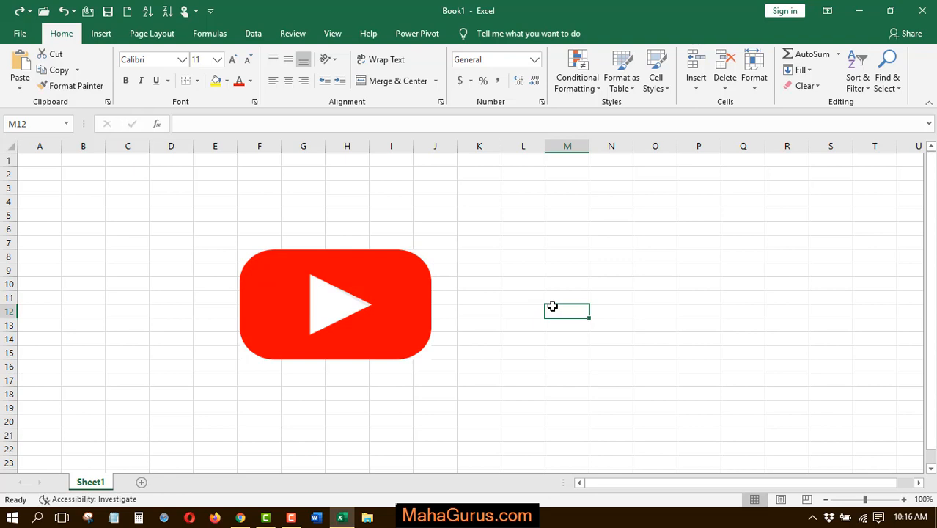
mouse_move(285, 337)
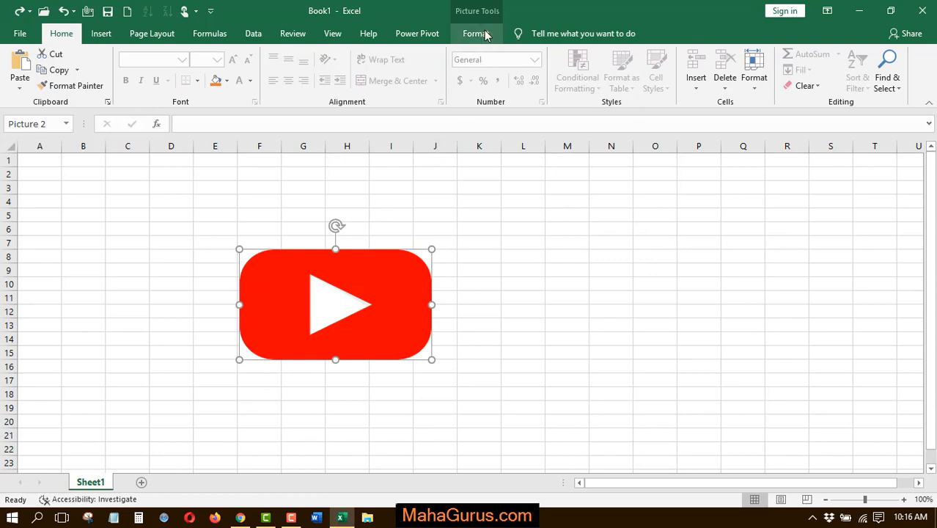
- Show the Picture Tools Format options for the selected YouTube logo picture
click(475, 32)
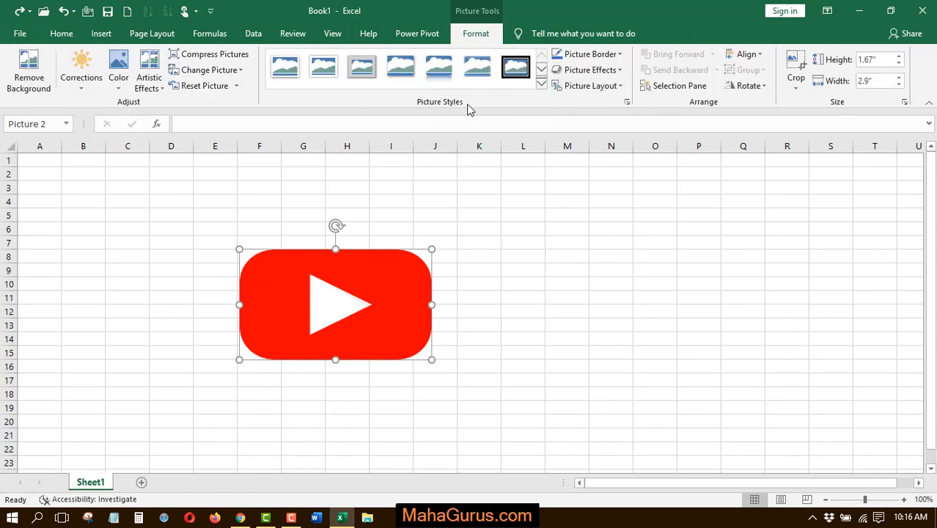
- Convert the YouTube logo into a Title Picture Lineup SmartArt graphic
click(589, 85)
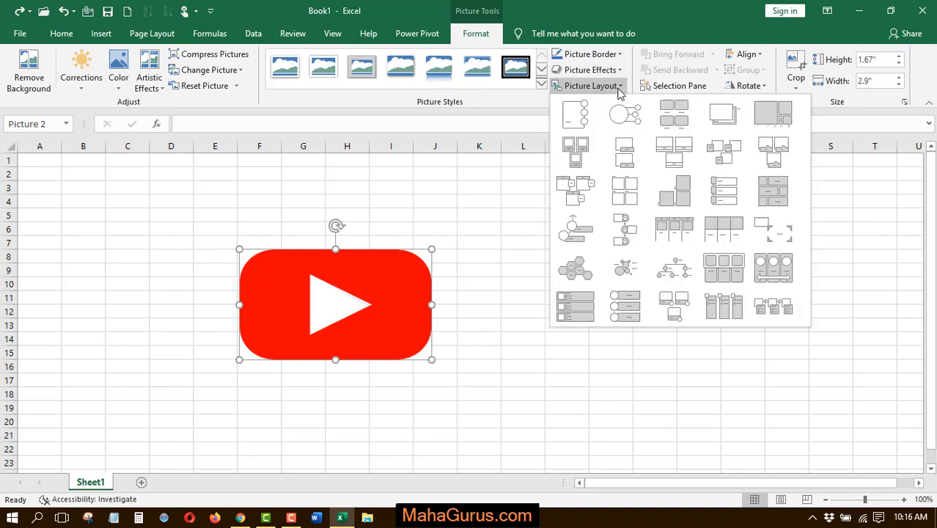
click(625, 229)
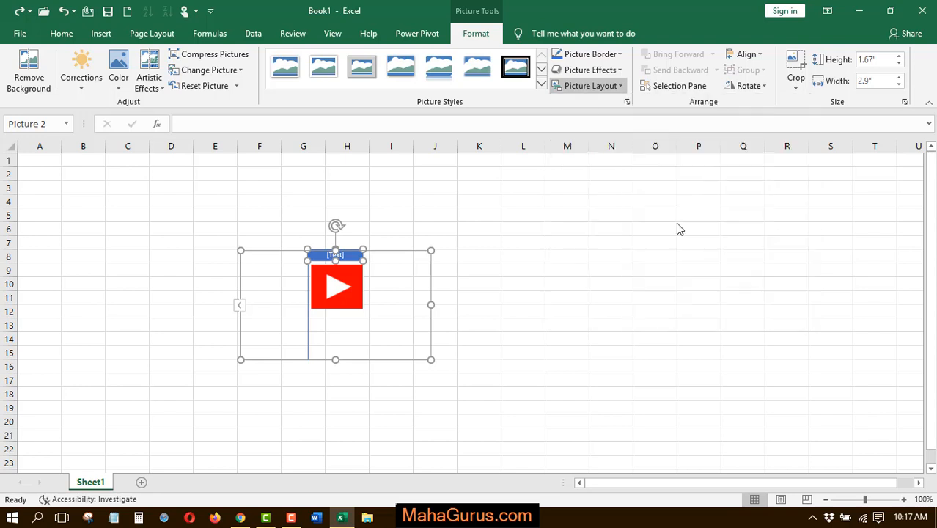
- Select the new SmartArt graphic so its Design tools appear
click(591, 85)
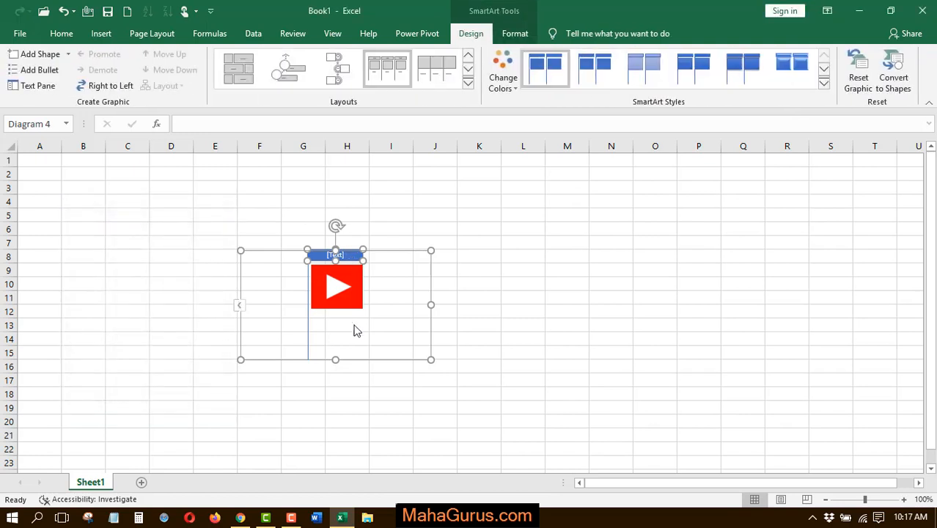
mouse_move(358, 308)
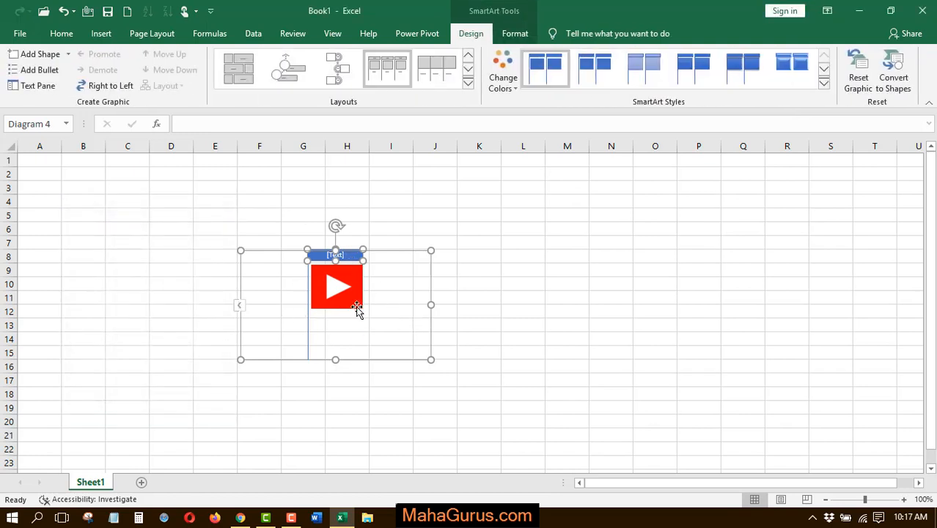
mouse_move(238, 314)
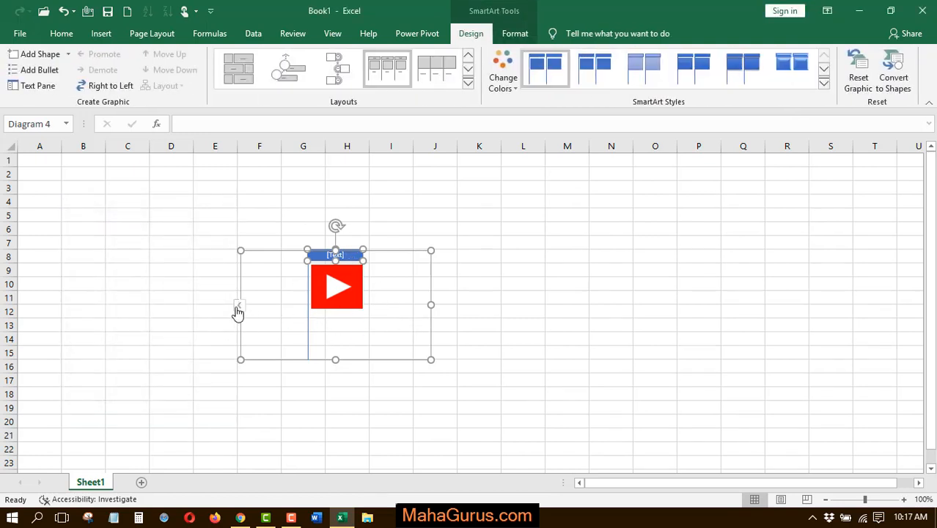
- Enter 'title' as the graphic's caption in the Text Pane and close it
click(239, 304)
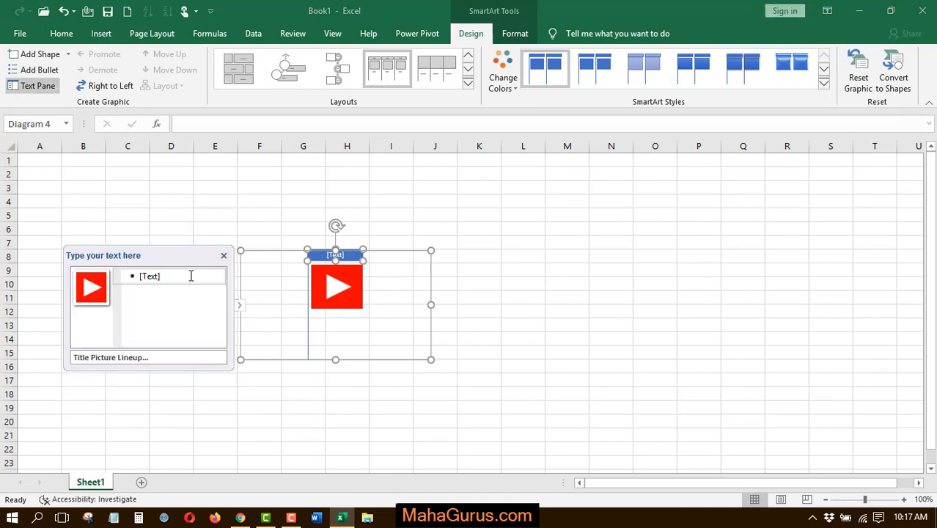
click(168, 276)
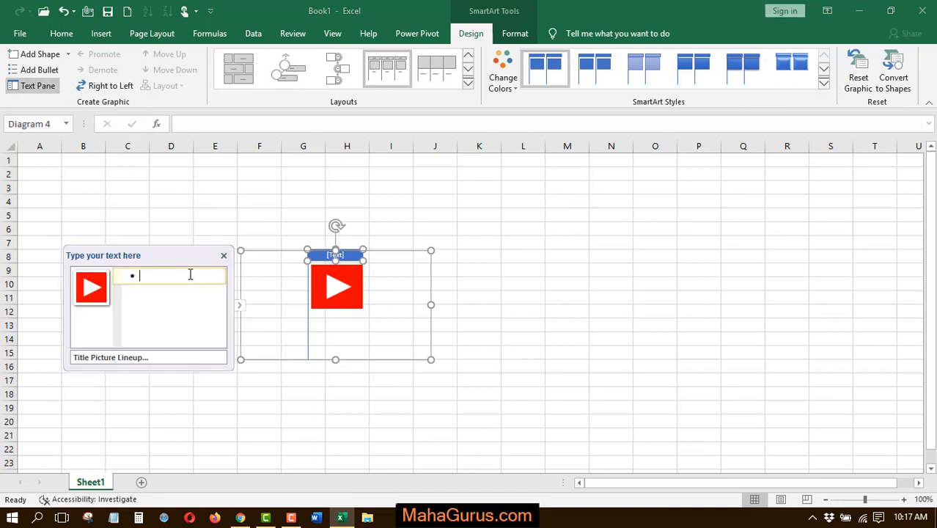
text(title)
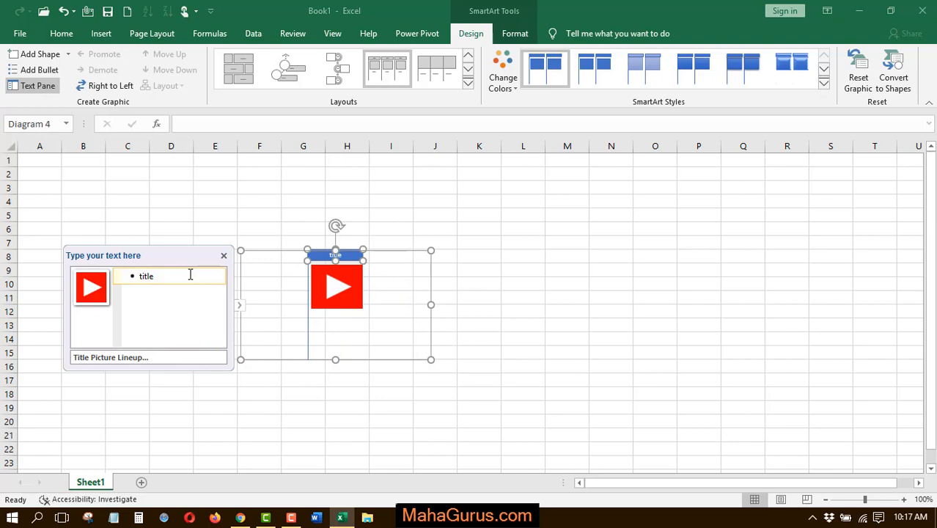
click(223, 255)
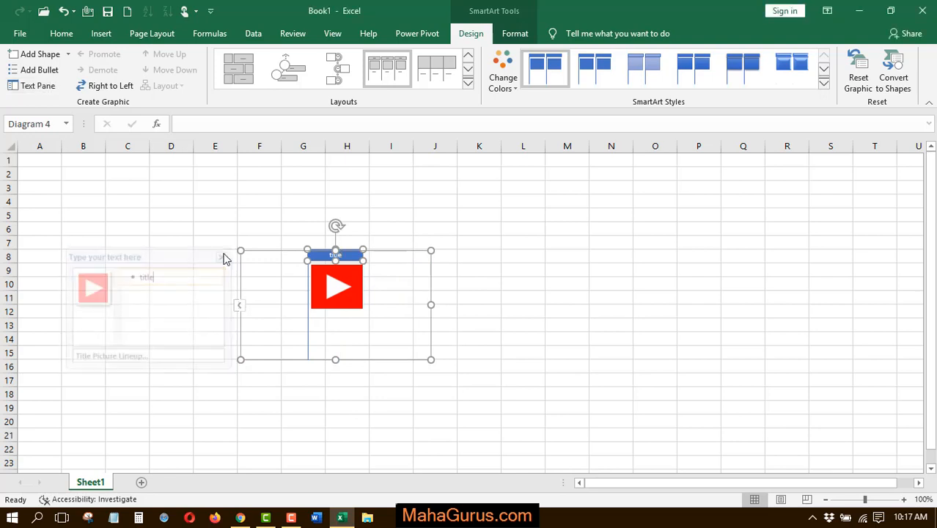
click(239, 305)
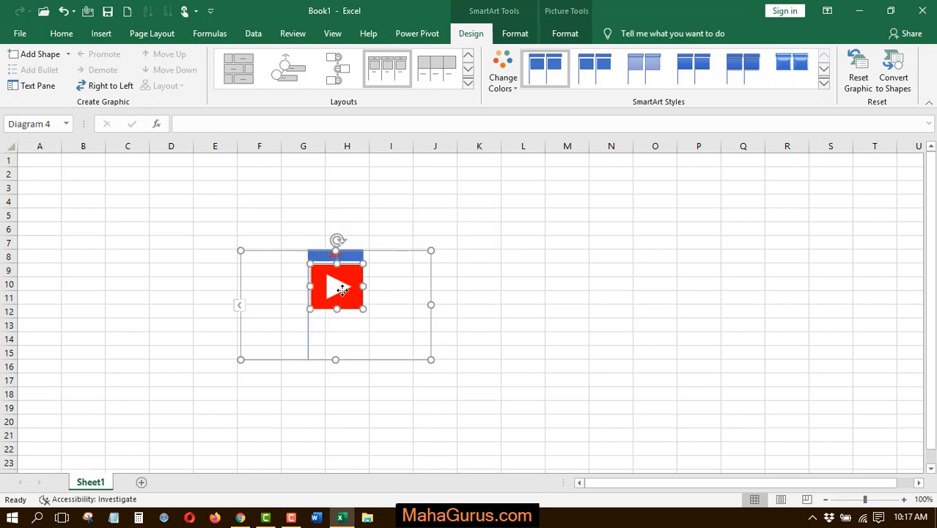
click(564, 32)
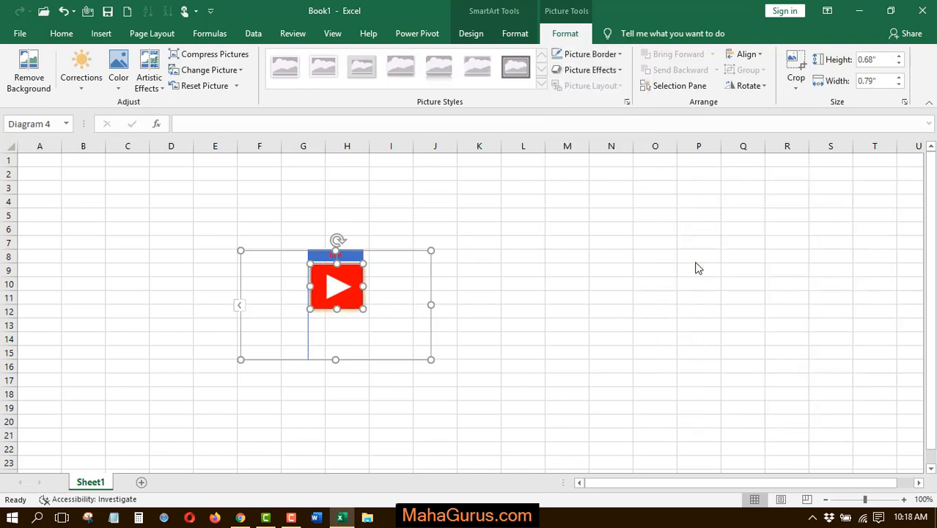
click(60, 32)
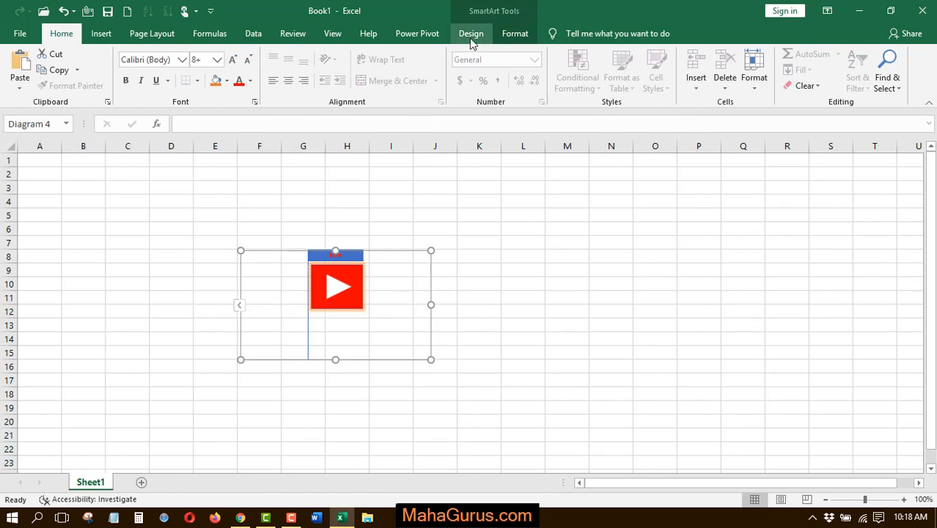
- Deselect the graphic to show the finished logo beneath the 'title' caption
click(502, 70)
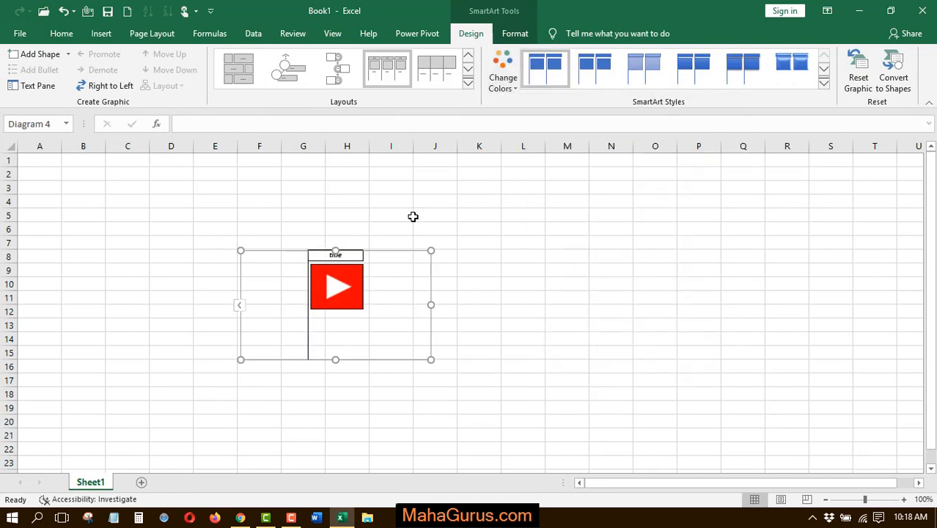
click(390, 214)
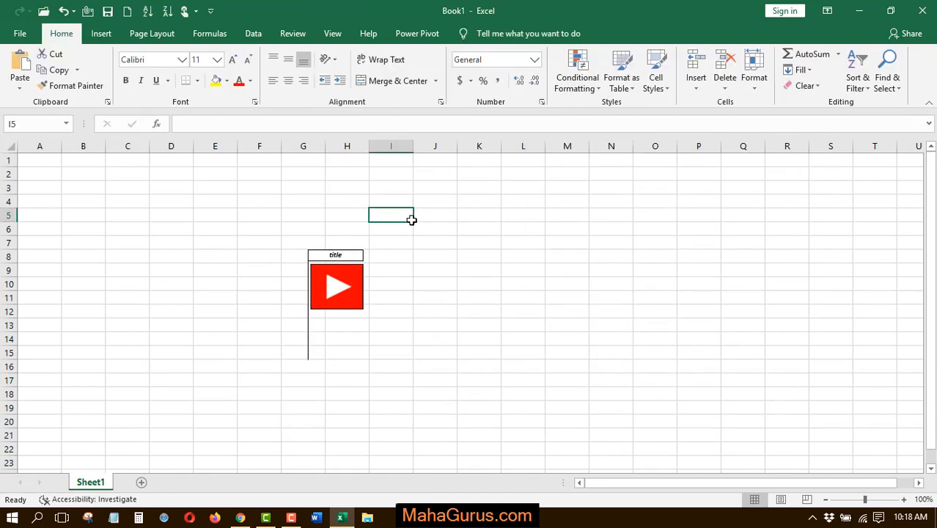